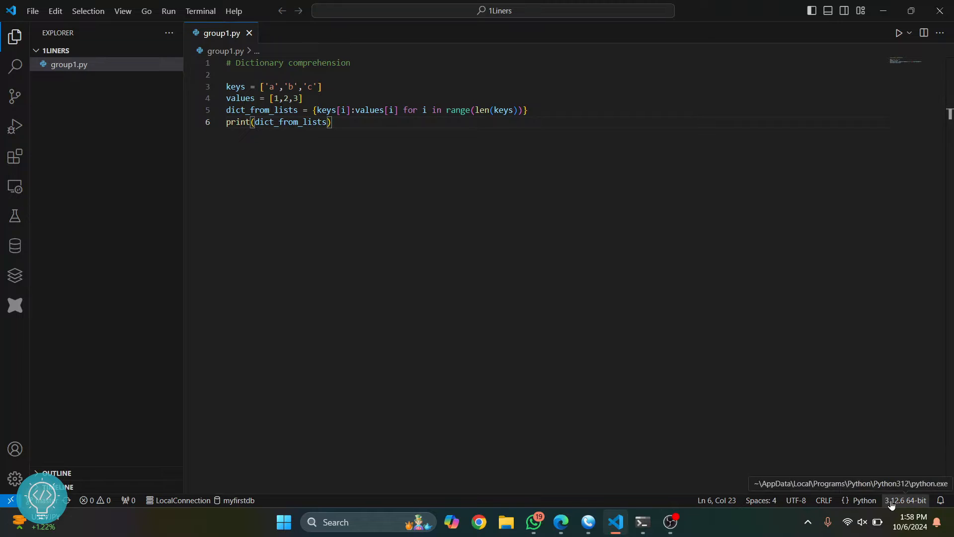
- Open the interpreter list from the status bar, showing only Python 3.12.6 64-bit
click(905, 499)
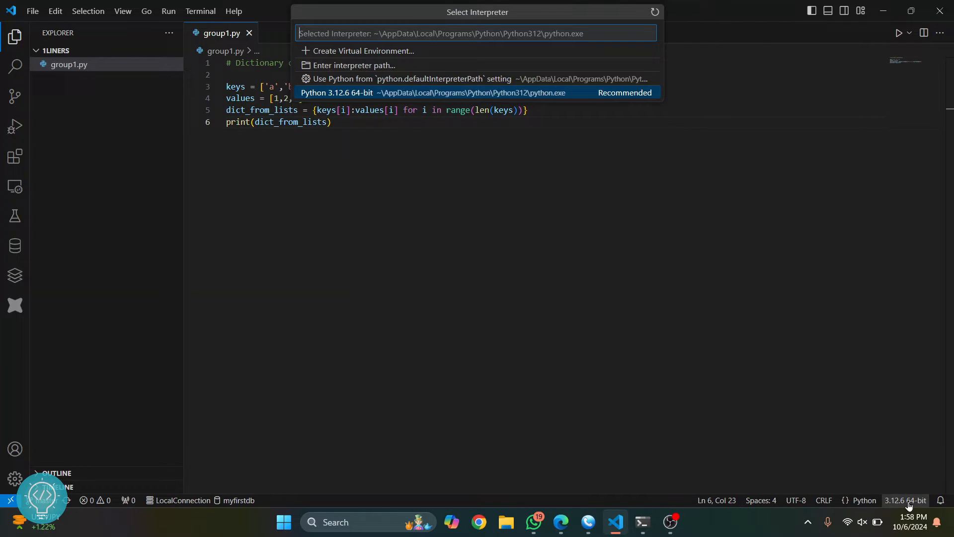
mouse_move(354, 92)
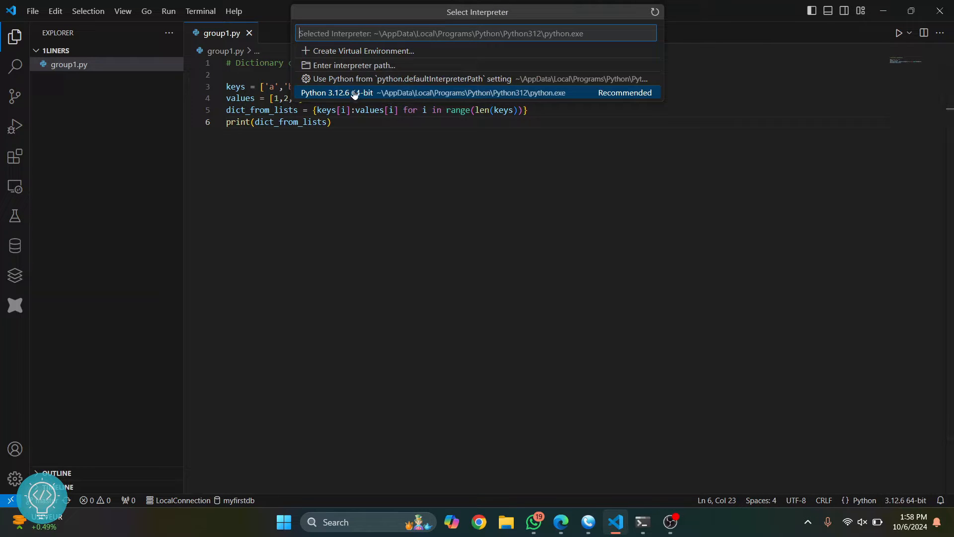
mouse_move(357, 128)
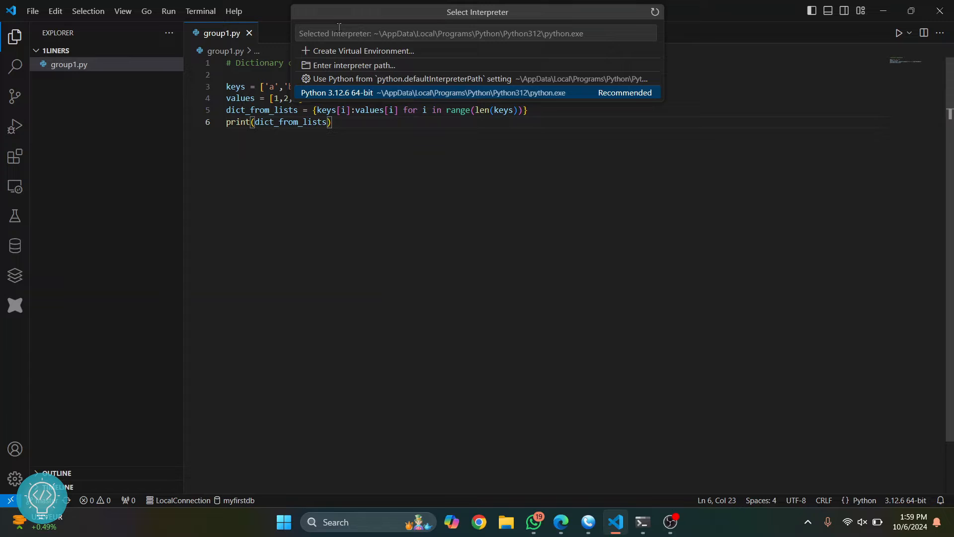
mouse_move(531, 390)
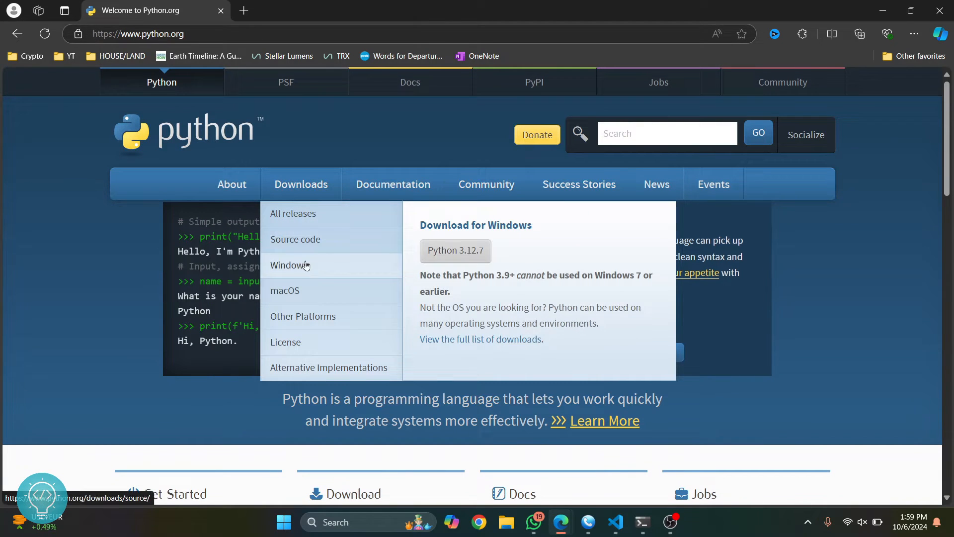
mouse_move(312, 291)
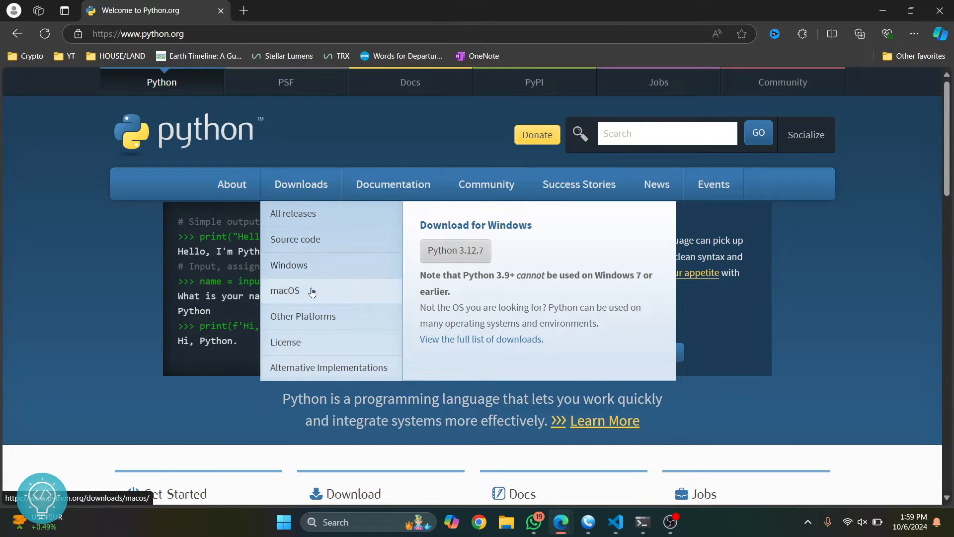
- Open Python Releases for Windows and scroll down to Python 3.11.4 (June 6, 2023)
click(288, 264)
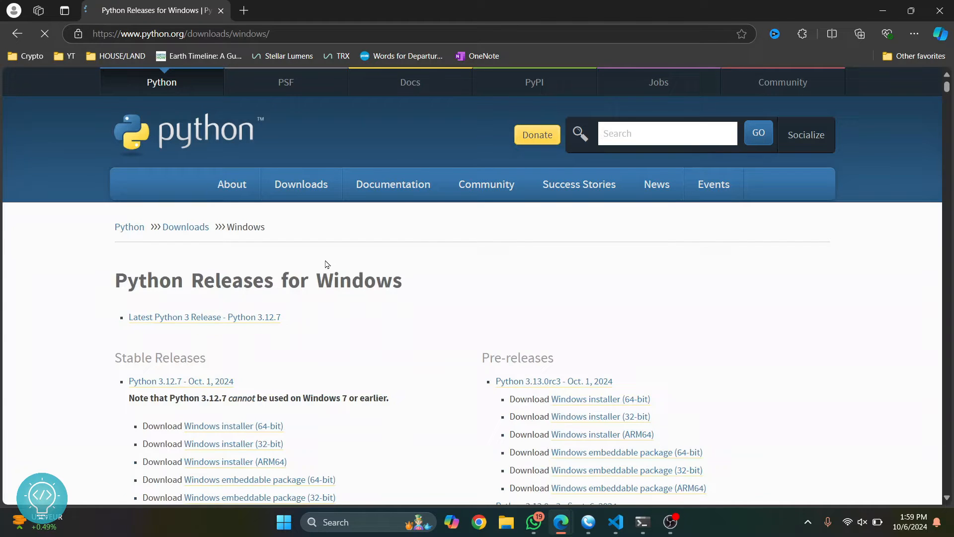
scroll(down, 3)
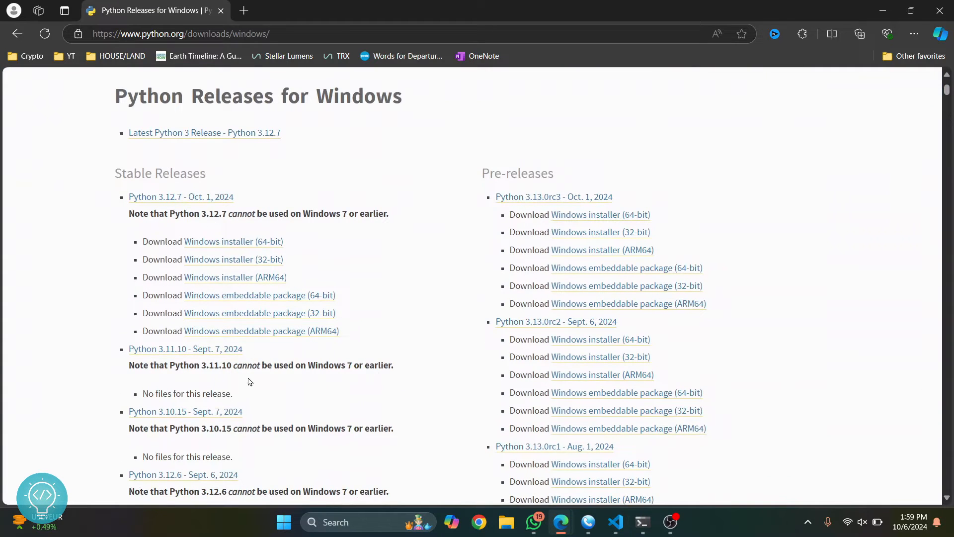
scroll(down, 3)
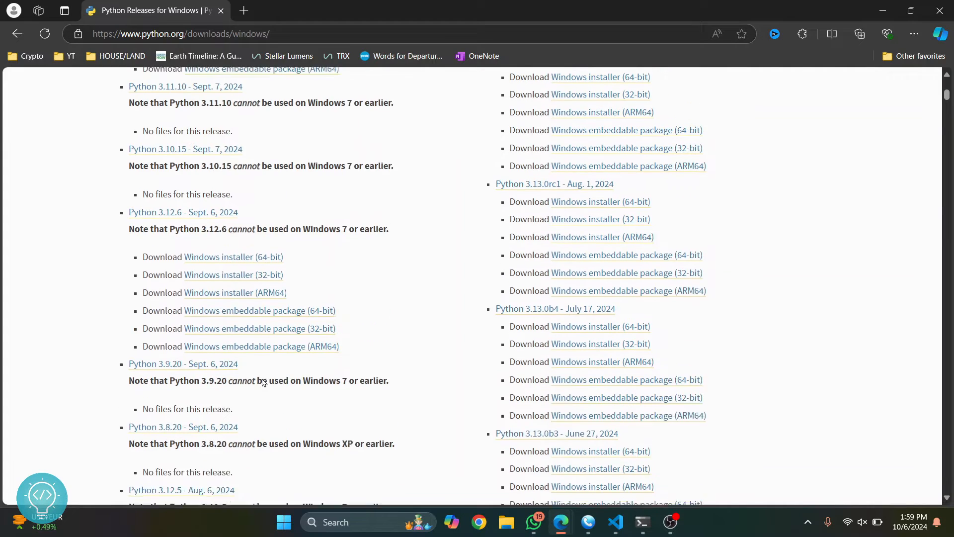
scroll(down, 3)
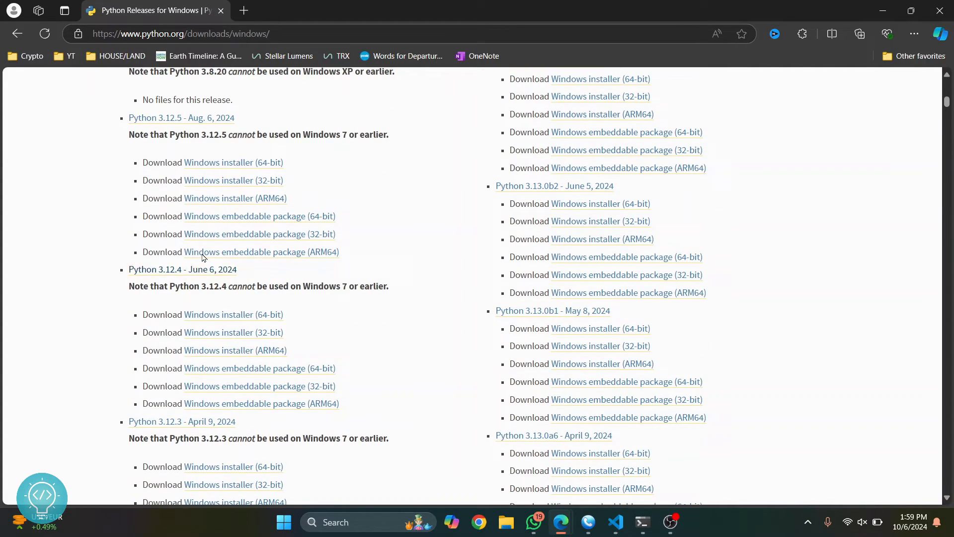
scroll(down, 3)
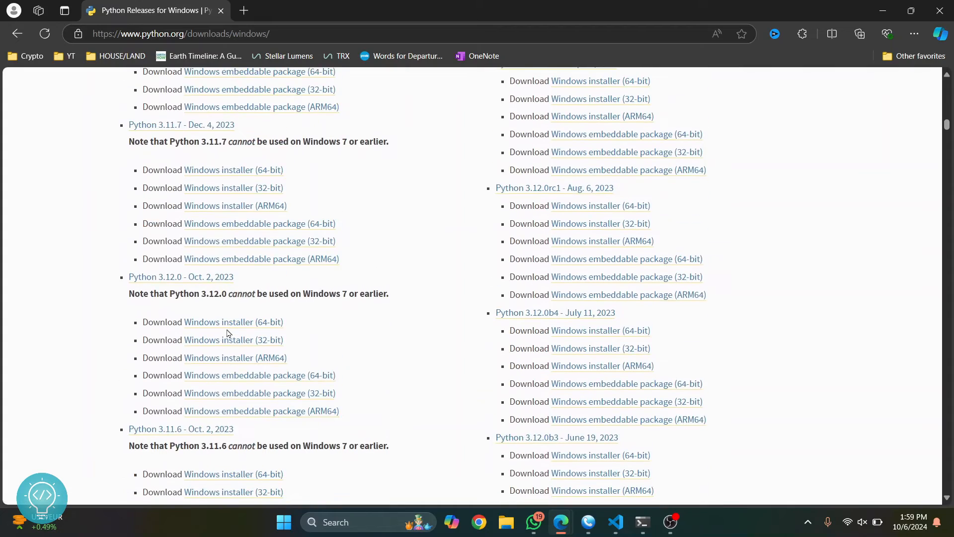
scroll(down, 3)
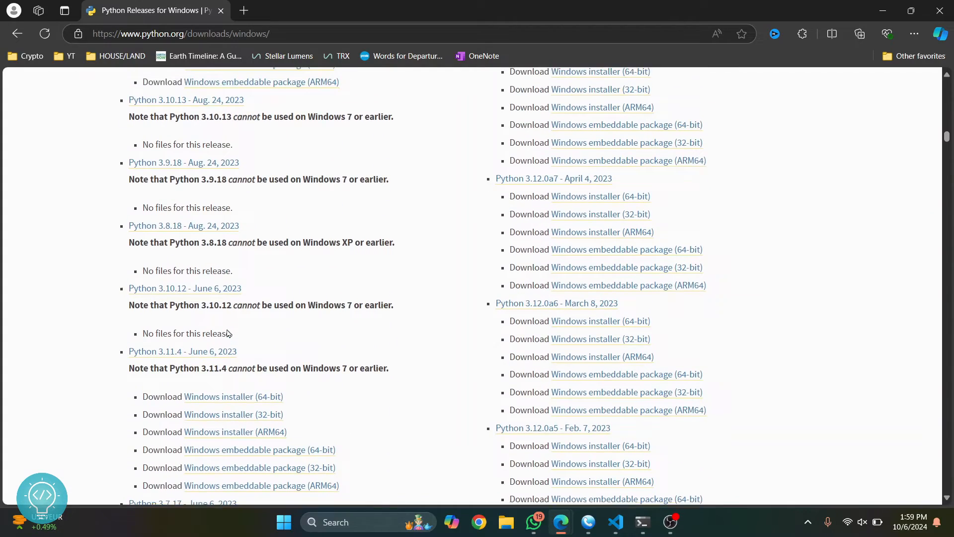
scroll(down, 3)
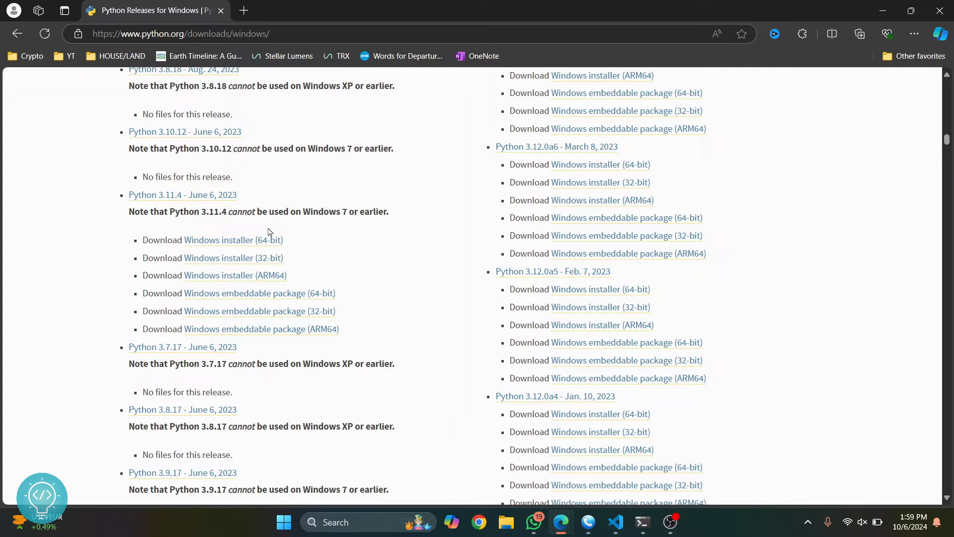
mouse_move(232, 240)
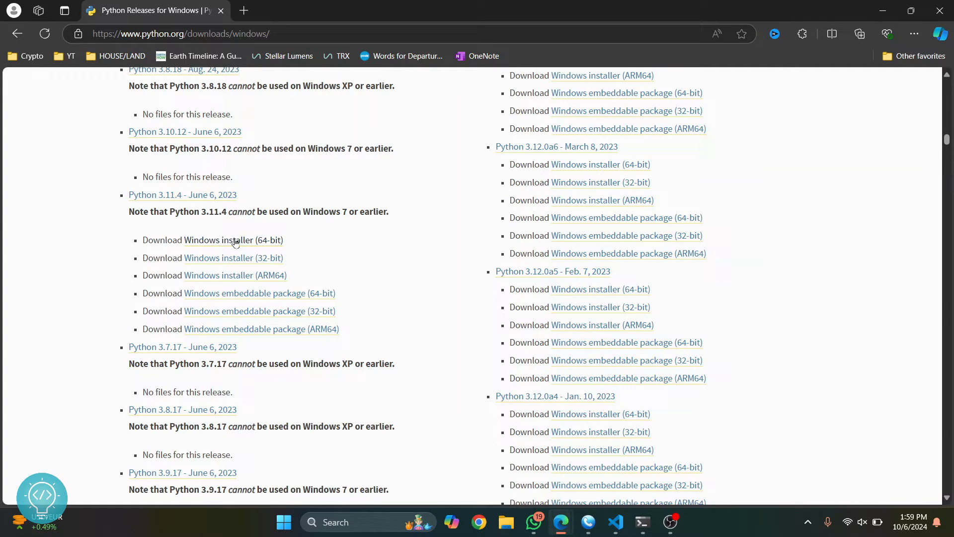
mouse_move(233, 240)
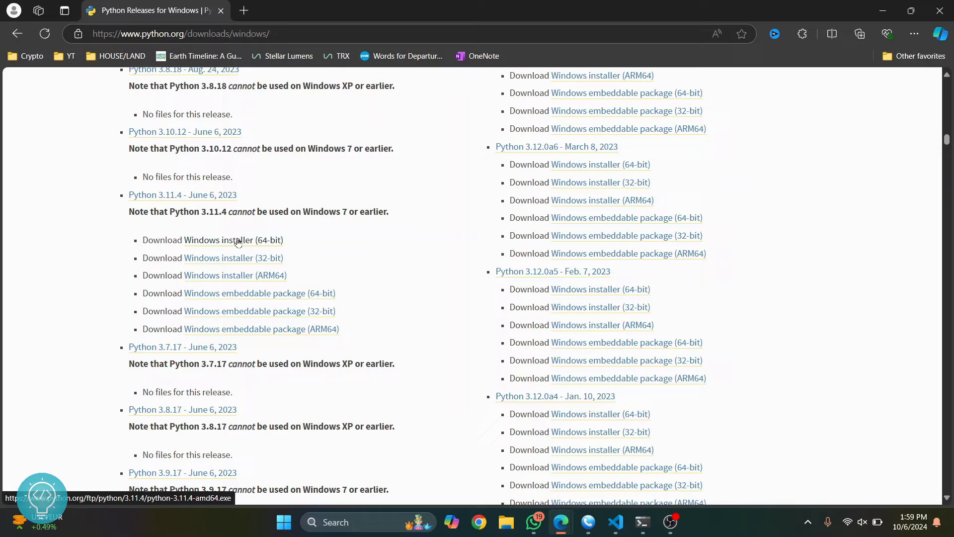
- Download and launch python-3.11.4-amd64.exe, enabling 'Add python.exe to PATH'
click(233, 239)
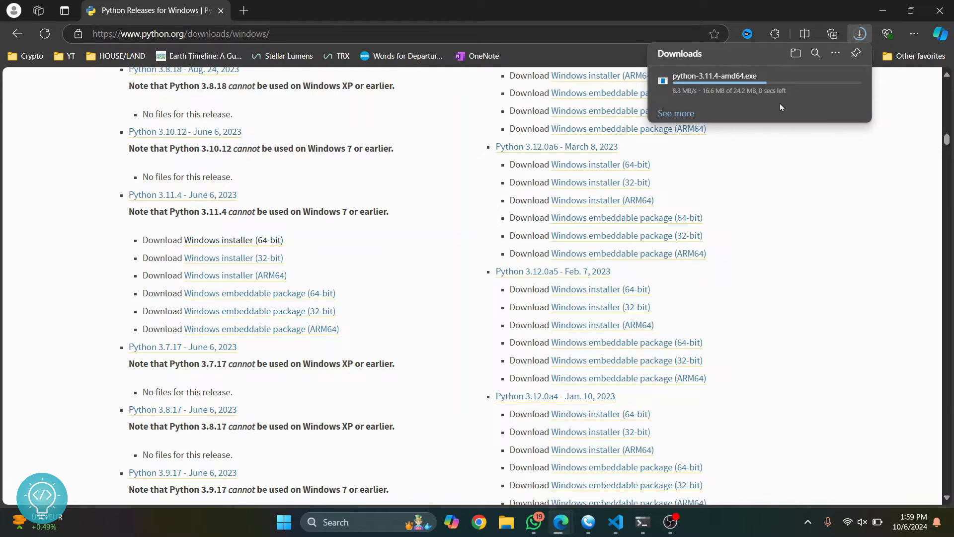
mouse_move(711, 65)
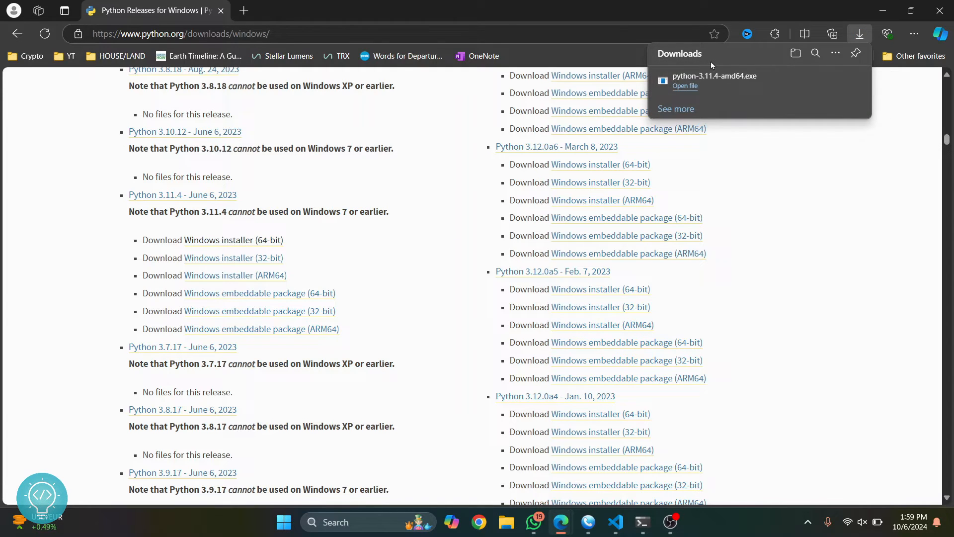
mouse_move(545, 138)
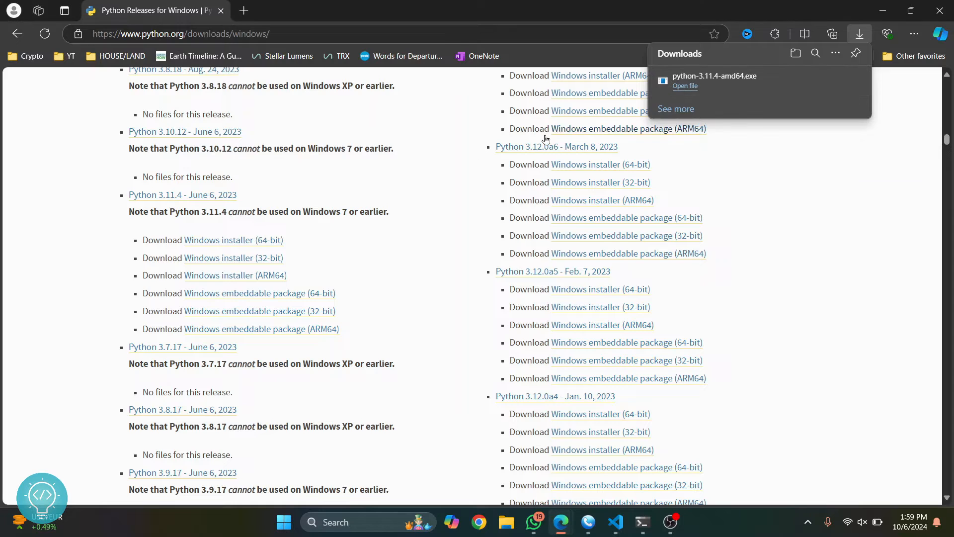
click(684, 85)
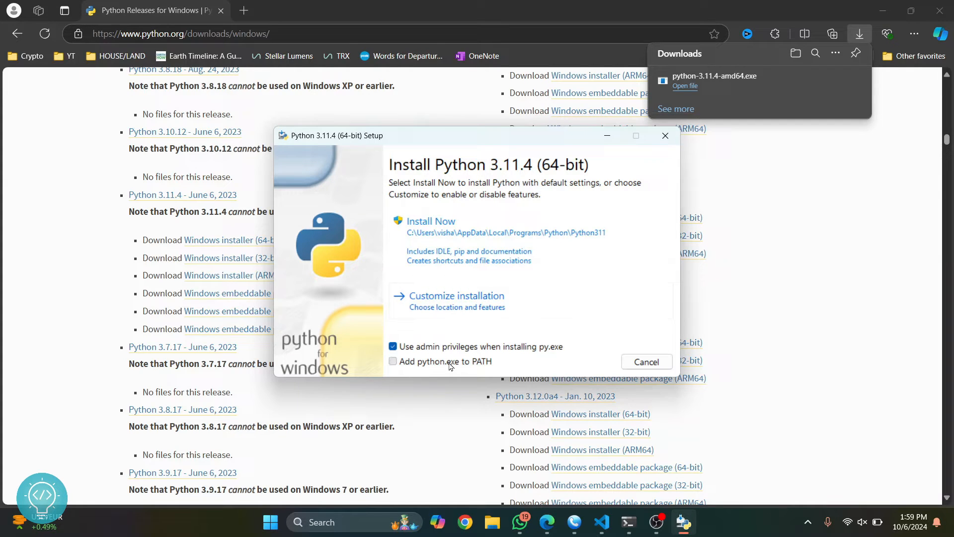
click(430, 221)
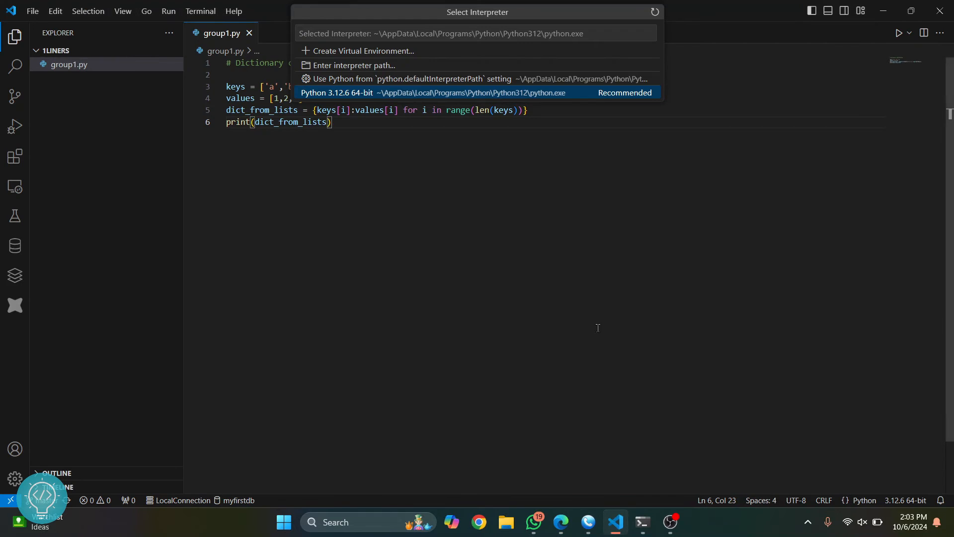
mouse_move(906, 500)
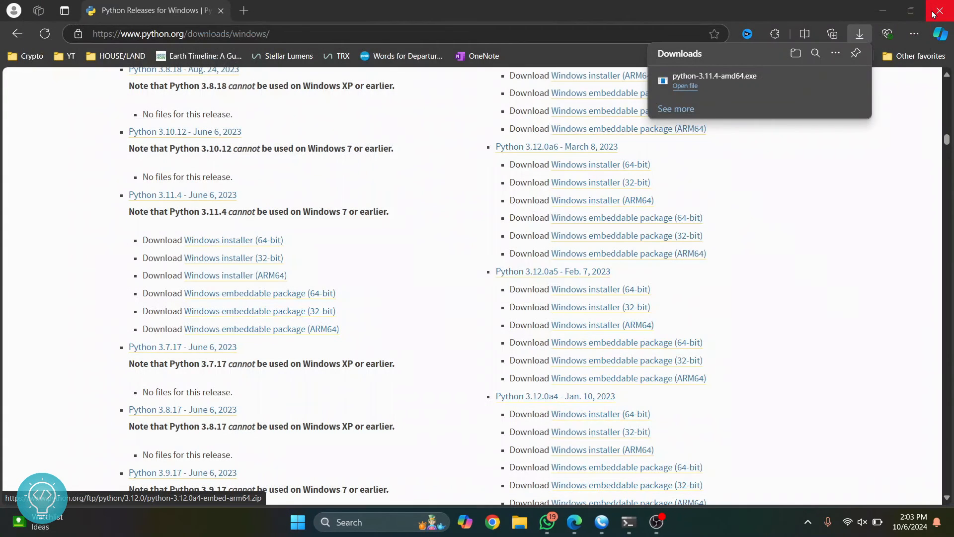
- Close the browser window showing the Python releases page
click(365, 522)
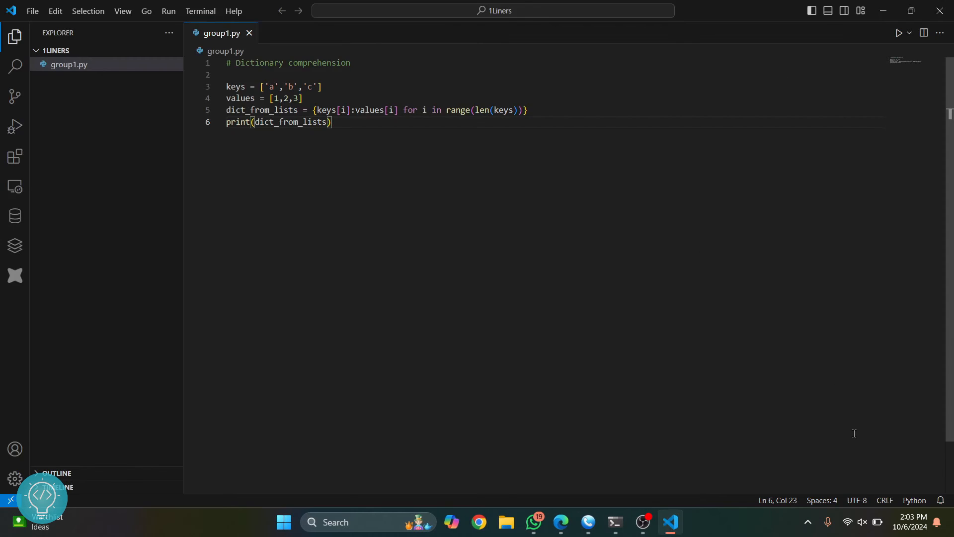
- Select Python 3.11.4 64-bit as interpreter and run group1.py in the terminal
click(906, 500)
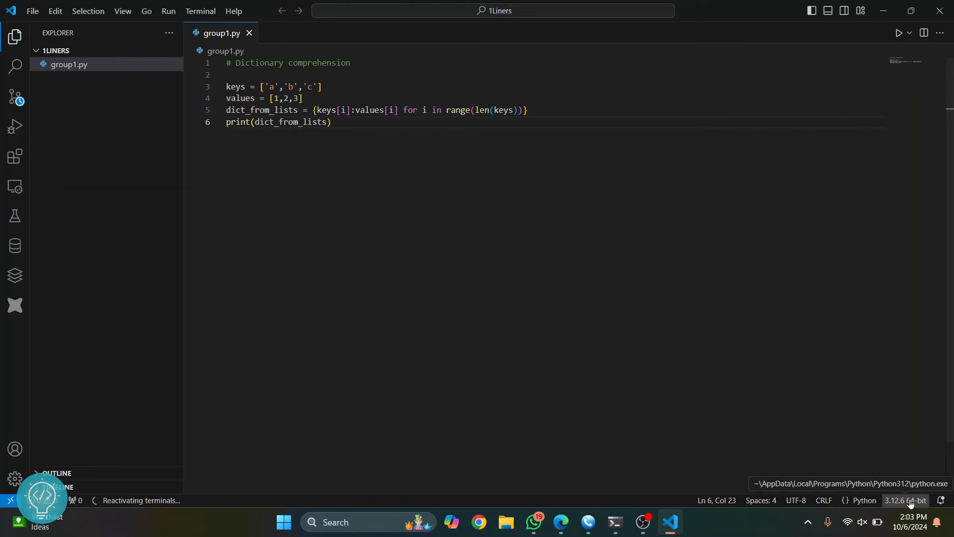
click(906, 500)
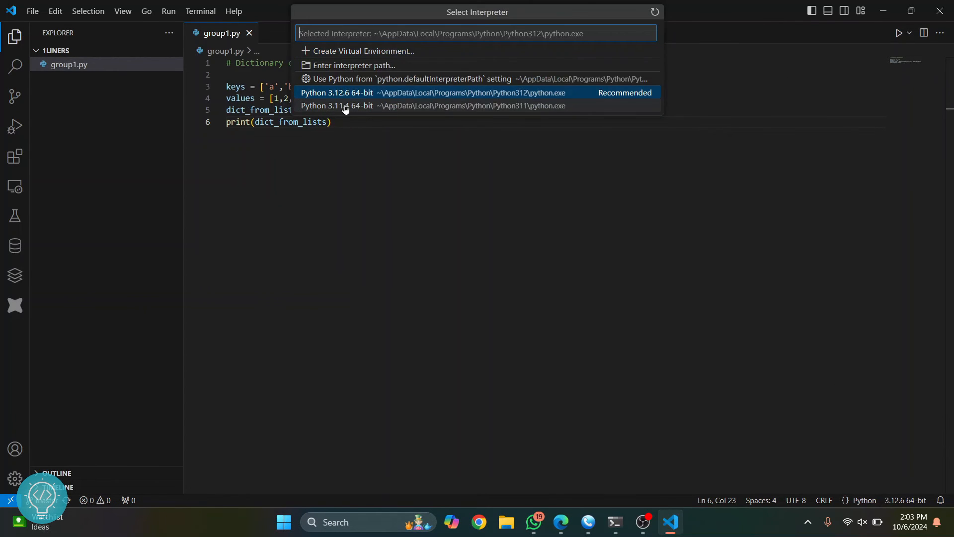
mouse_move(356, 106)
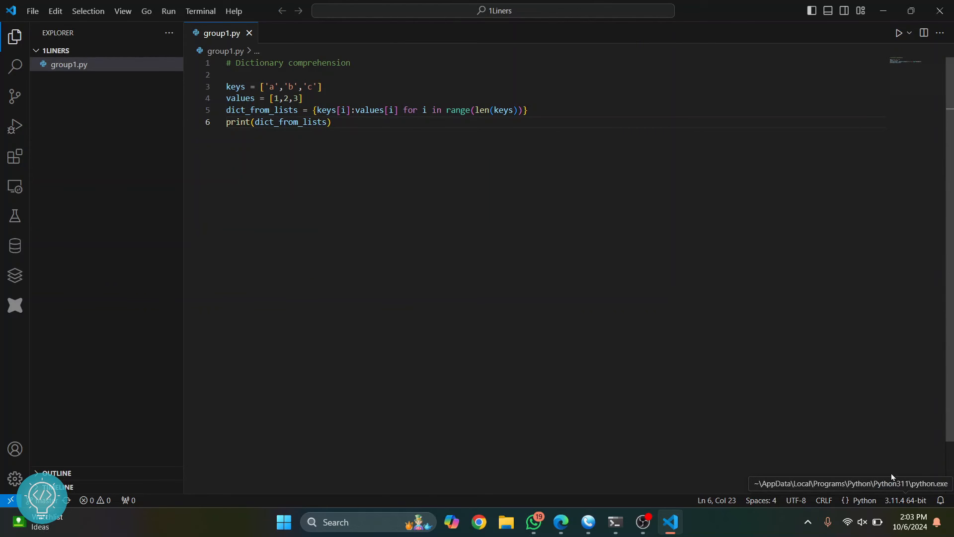
mouse_move(898, 32)
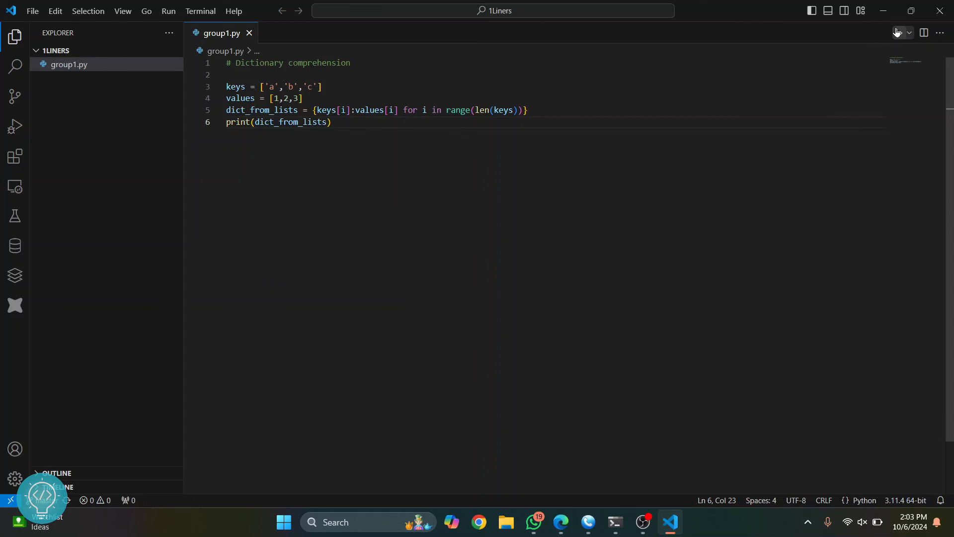
click(899, 33)
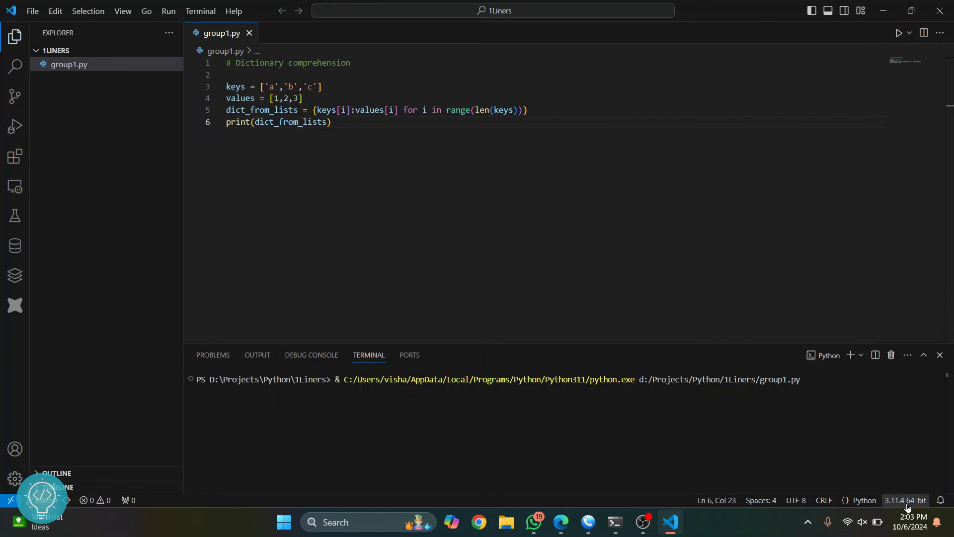